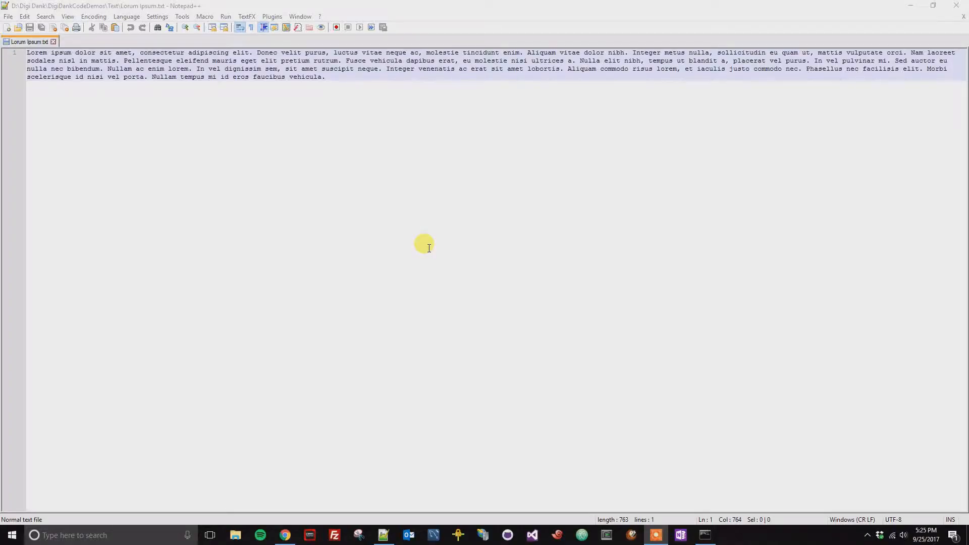
{"action": "mouse_move", "coordinate": [414, 220]}
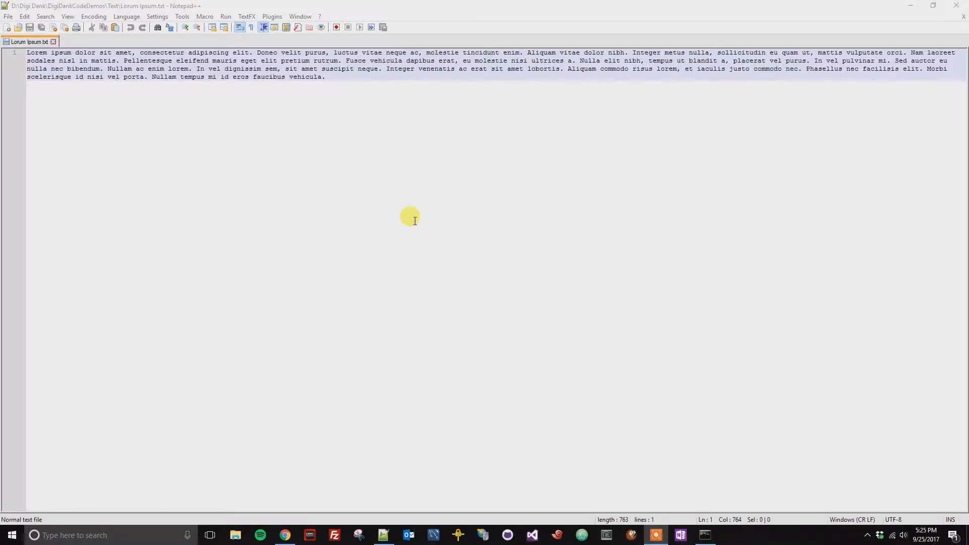
Show the Plugin Manager's Installed list with AutoSave, Converter and TextFX
{"action": "left_click", "coordinate": [272, 17]}
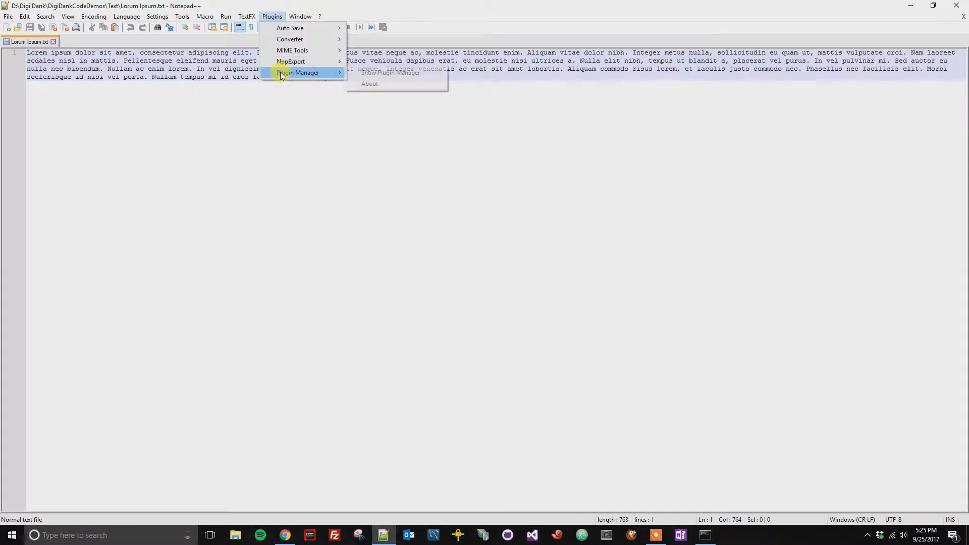
{"action": "left_click", "coordinate": [390, 73]}
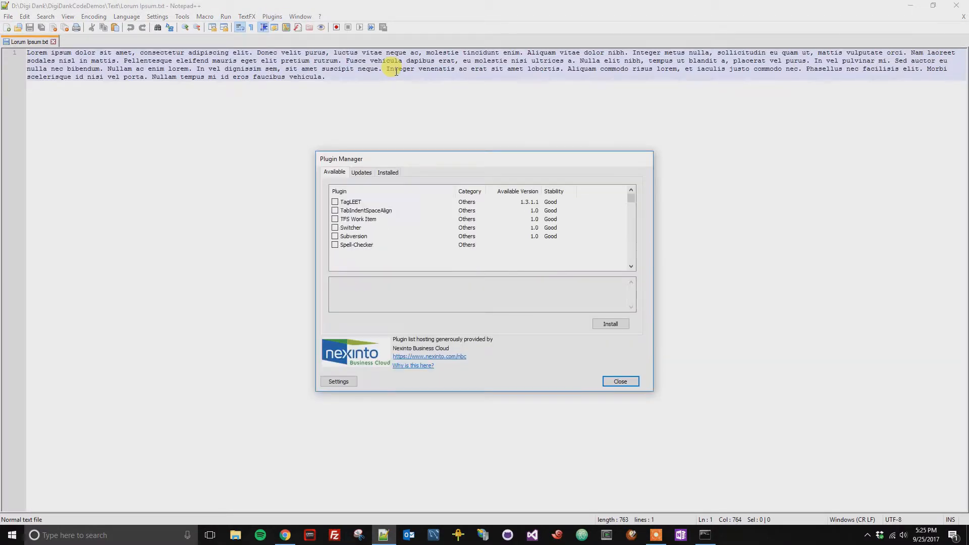
{"action": "left_click", "coordinate": [387, 172]}
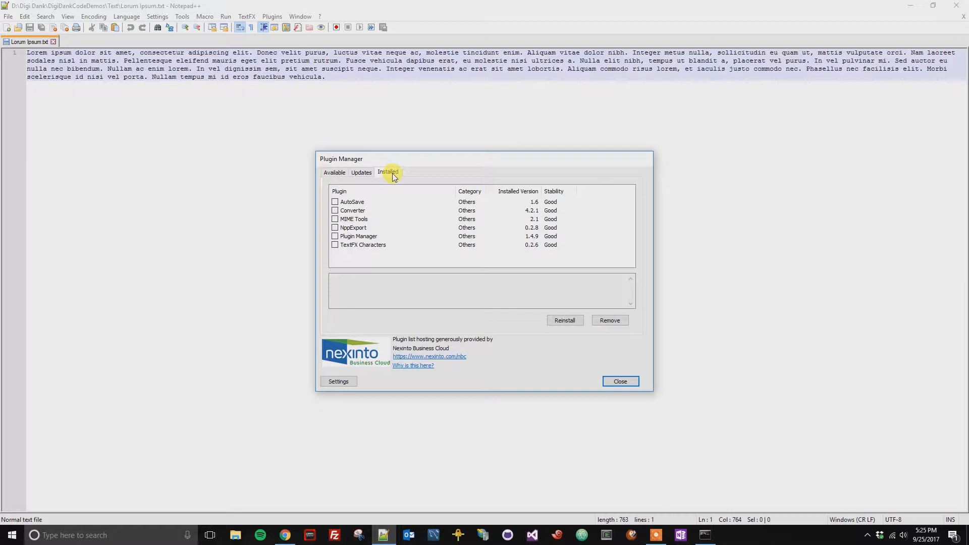
{"action": "mouse_move", "coordinate": [377, 253]}
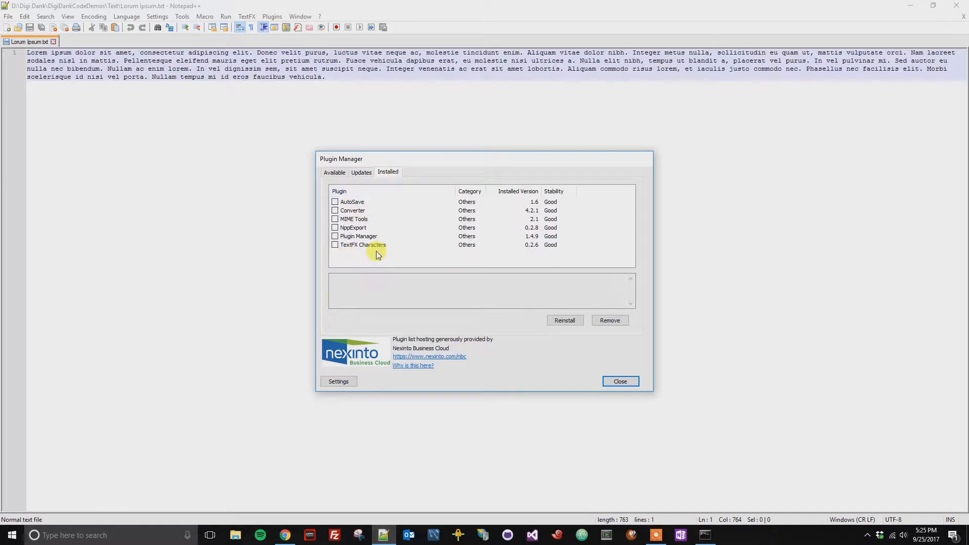
{"action": "mouse_move", "coordinate": [375, 238]}
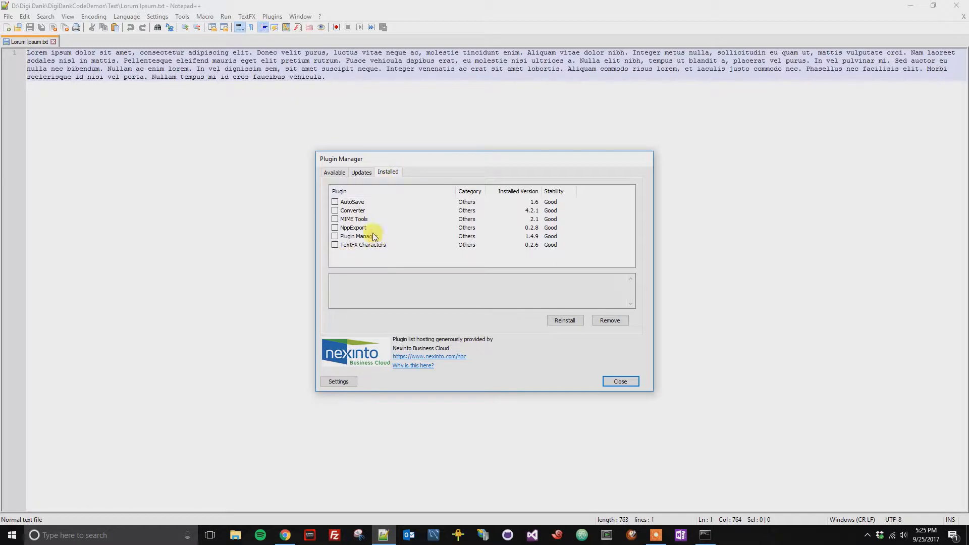
Mark AutoSave for removal, remove it, and confirm the Notepad++ restart
{"action": "left_click", "coordinate": [352, 202]}
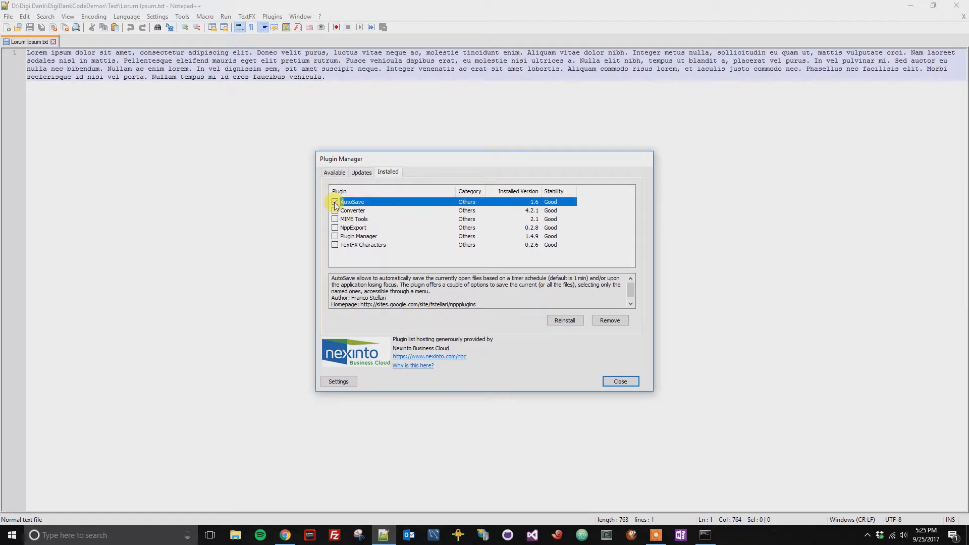
{"action": "left_click", "coordinate": [335, 202]}
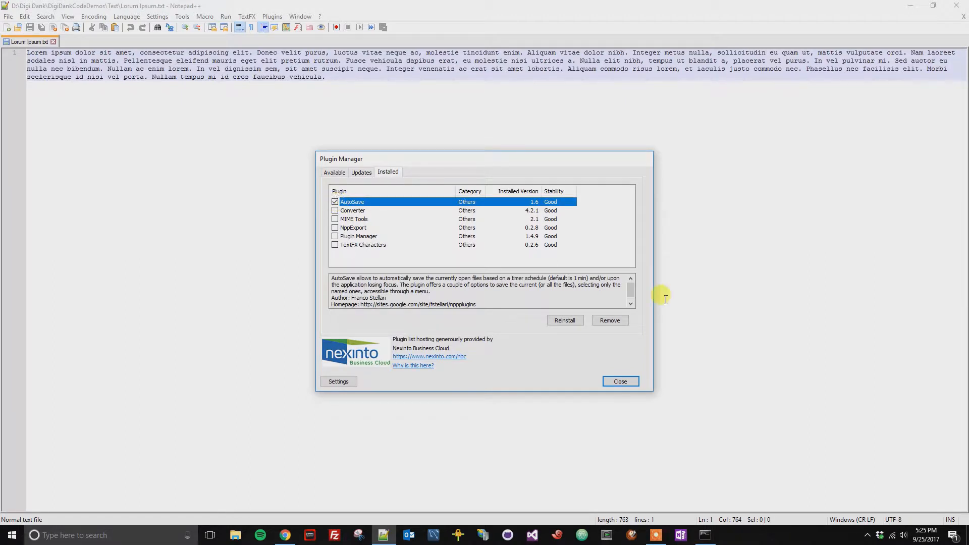
{"action": "left_click", "coordinate": [609, 320]}
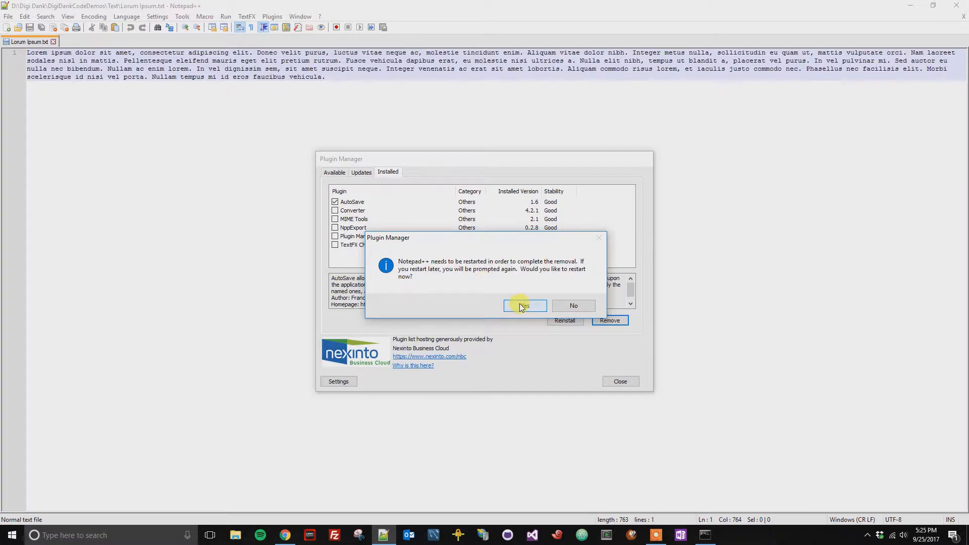
{"action": "left_click", "coordinate": [524, 306]}
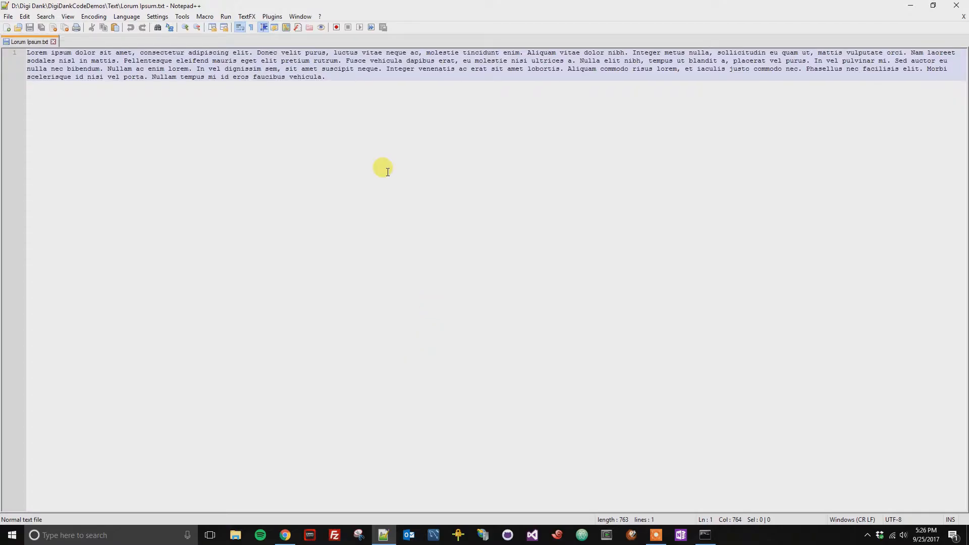
Verify the Plugins menu lists Converter, MIME Tools, NppExport, Plugin Manager but not Auto Save
{"action": "left_click", "coordinate": [272, 16]}
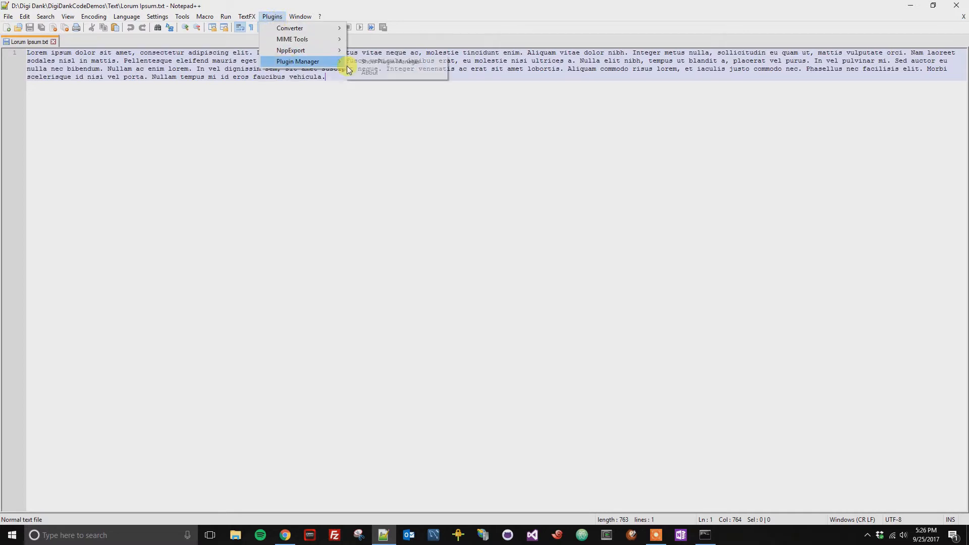